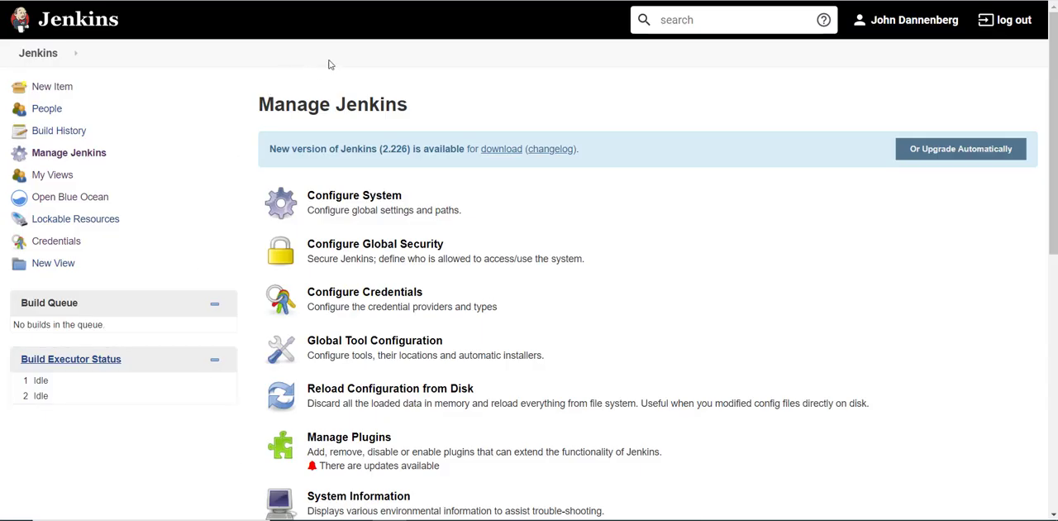
mouse_move(336, 63)
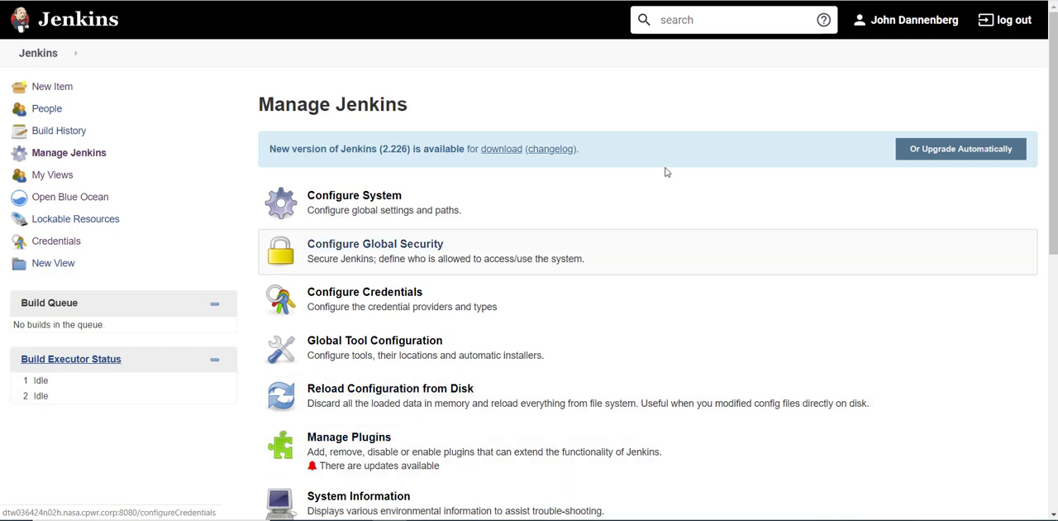
mouse_move(512, 85)
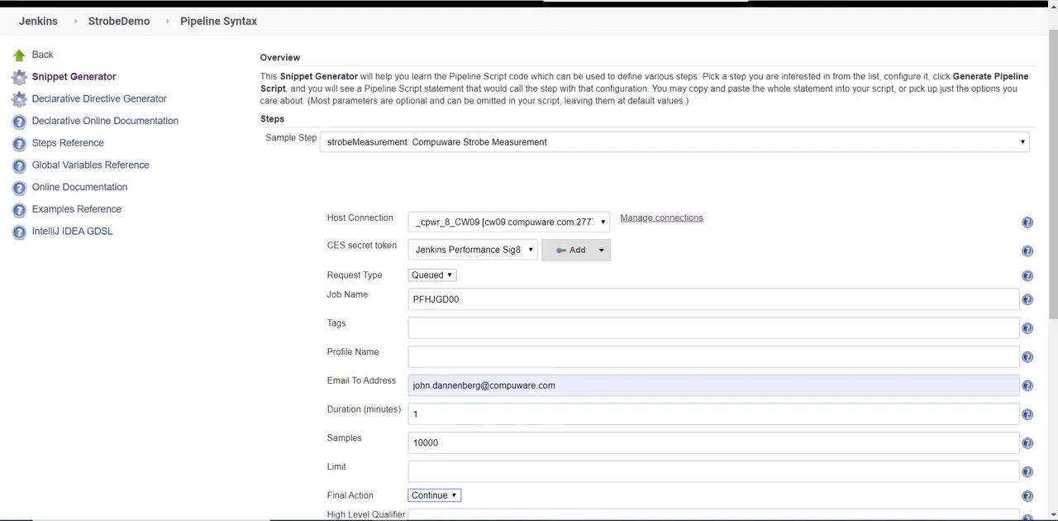
mouse_move(304, 25)
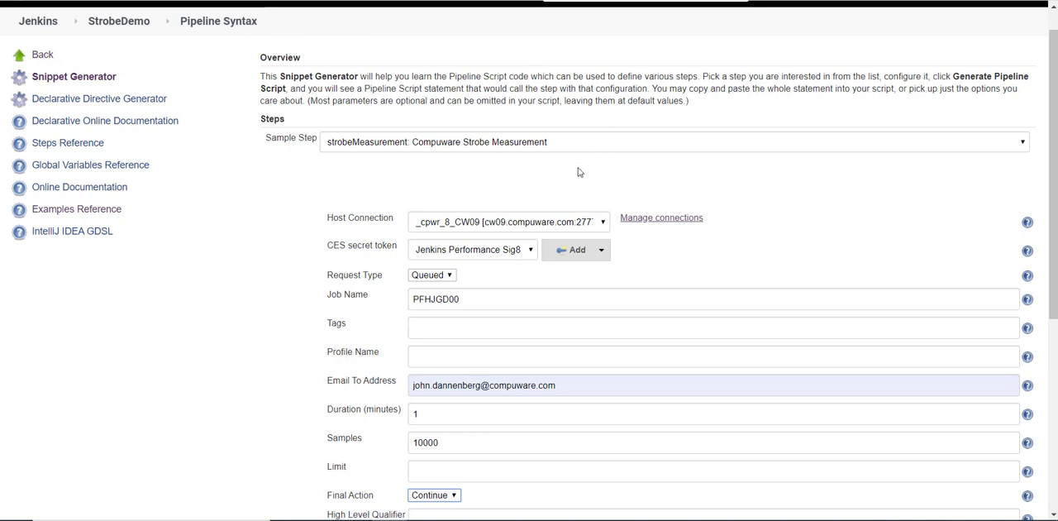
mouse_move(555, 169)
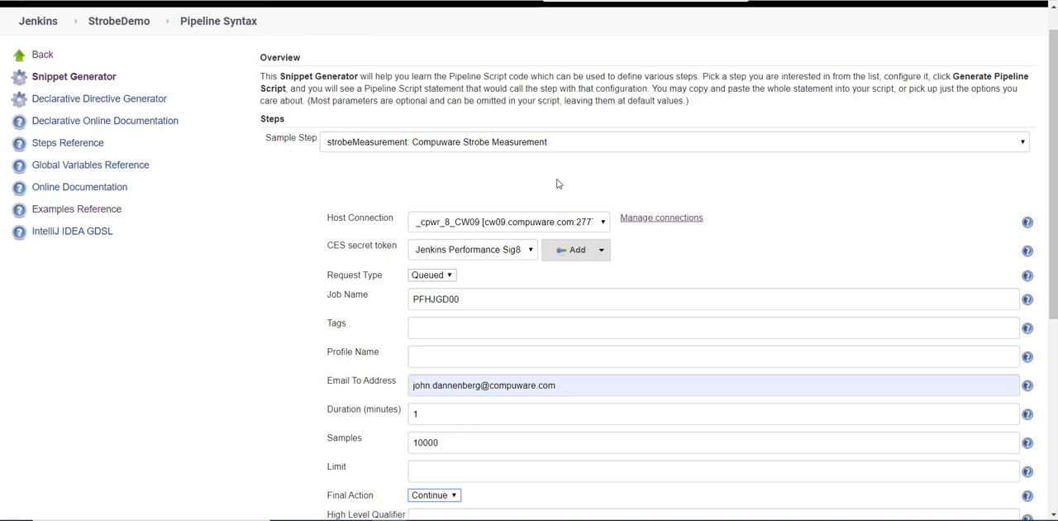
mouse_move(720, 222)
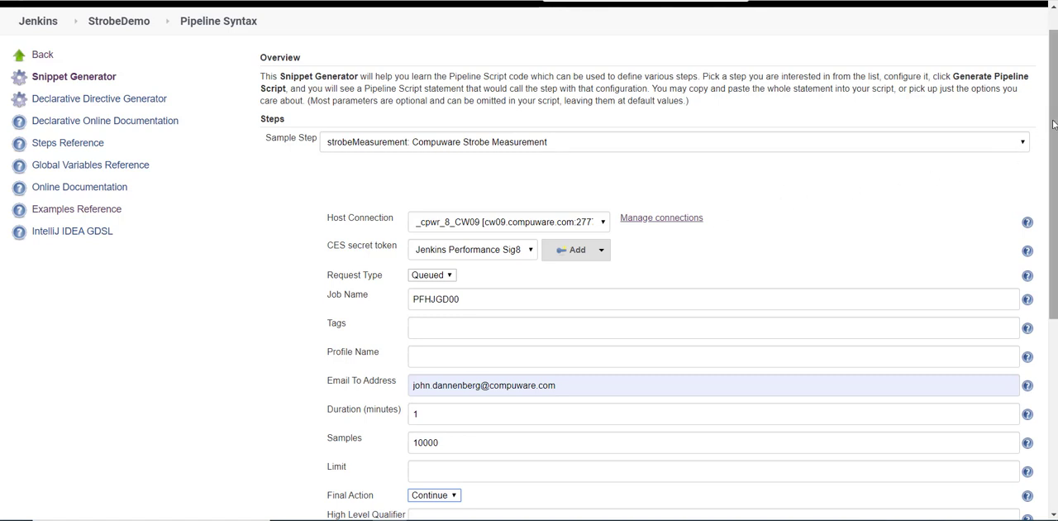
Scroll down the Snippet Generator form to review the Strobe Measurement fields and reach the script output area.
scroll(down, 3)
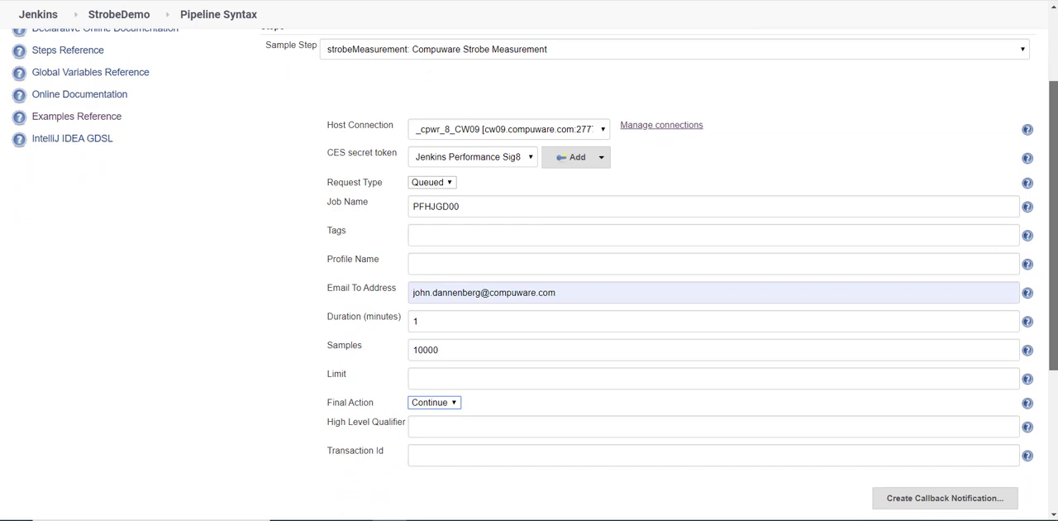
scroll(down, 3)
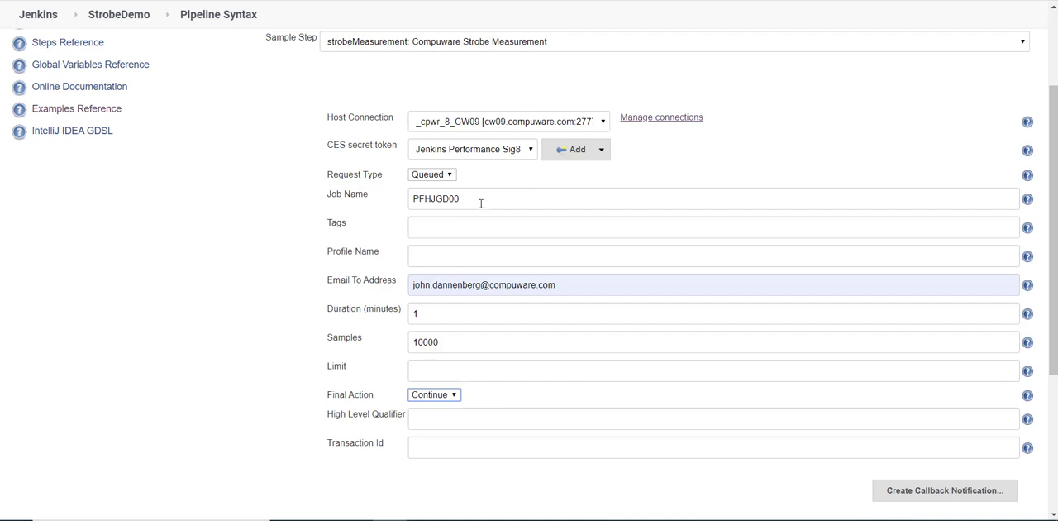
mouse_move(547, 284)
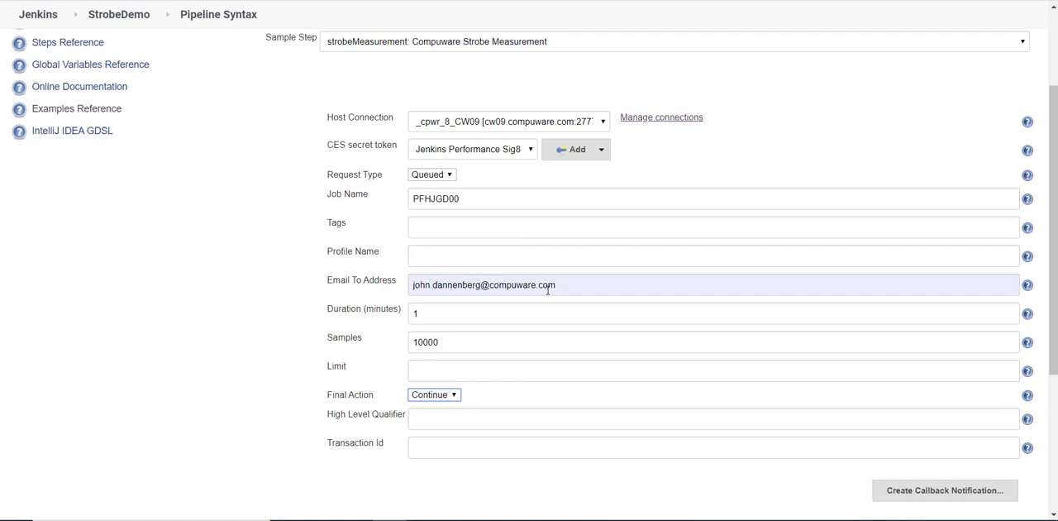
mouse_move(491, 400)
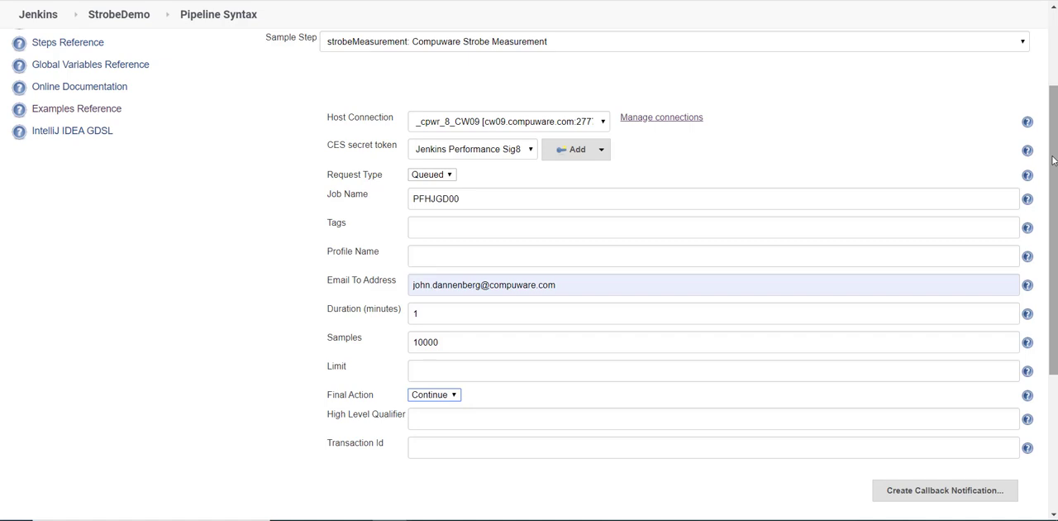
scroll(down, 3)
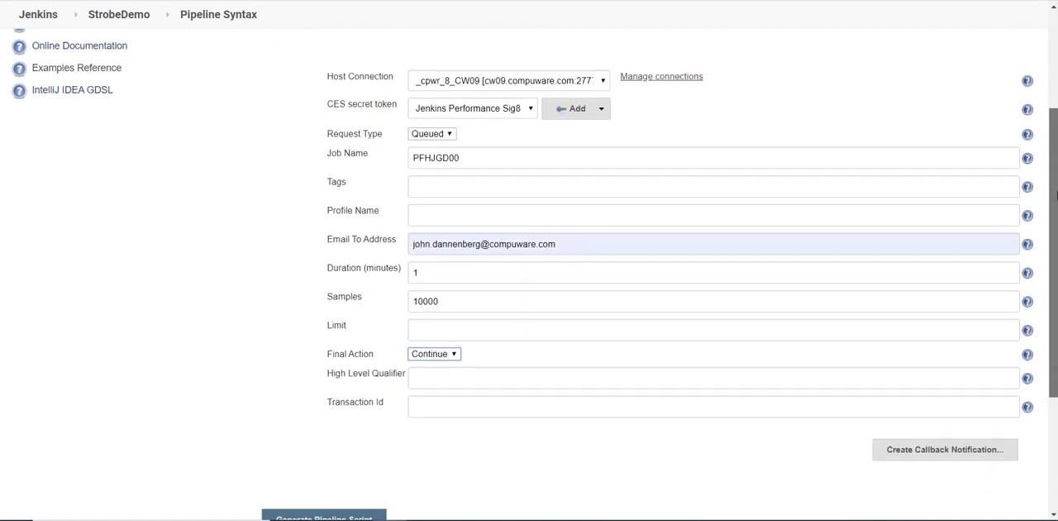
scroll(down, 3)
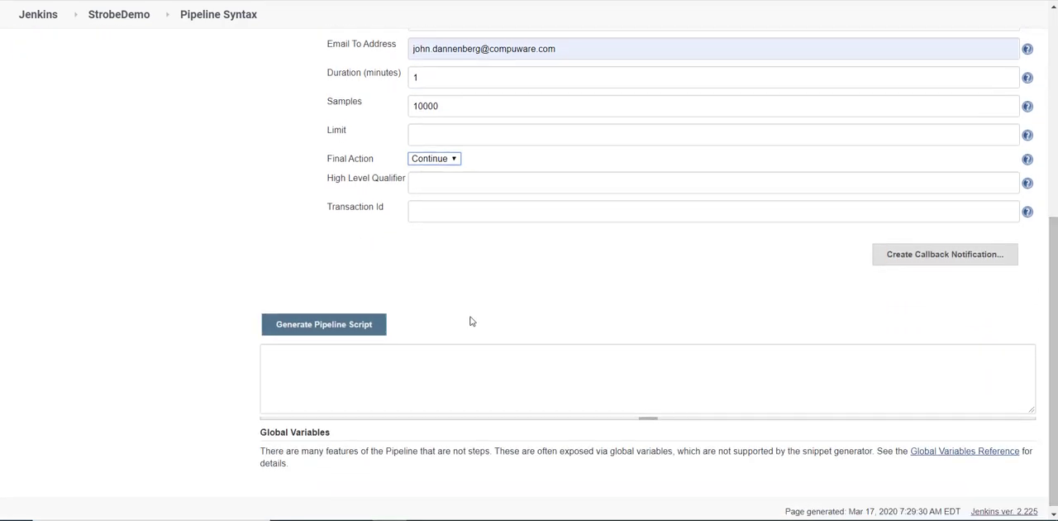
click(324, 324)
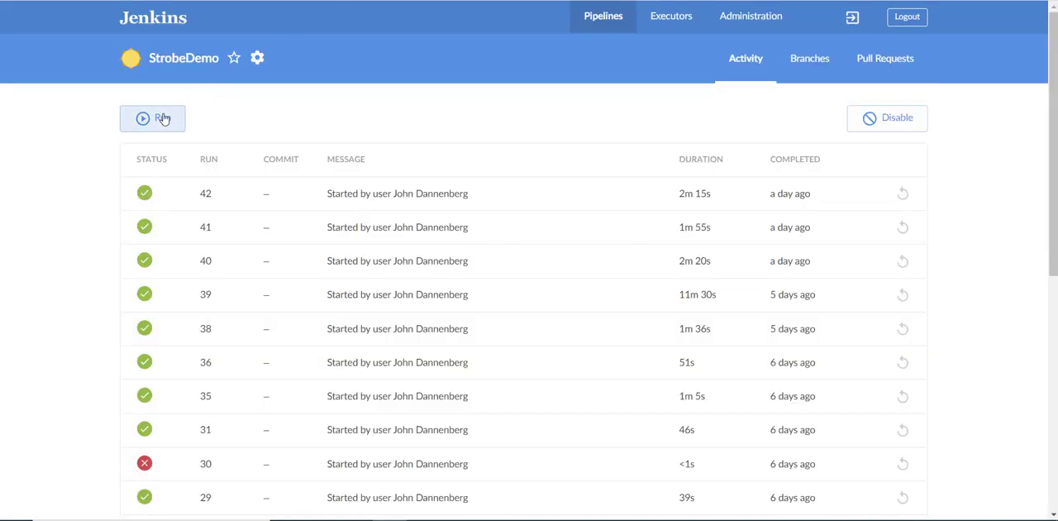
Start StrobeDemo run #46 from the activity page and open its run details.
click(152, 117)
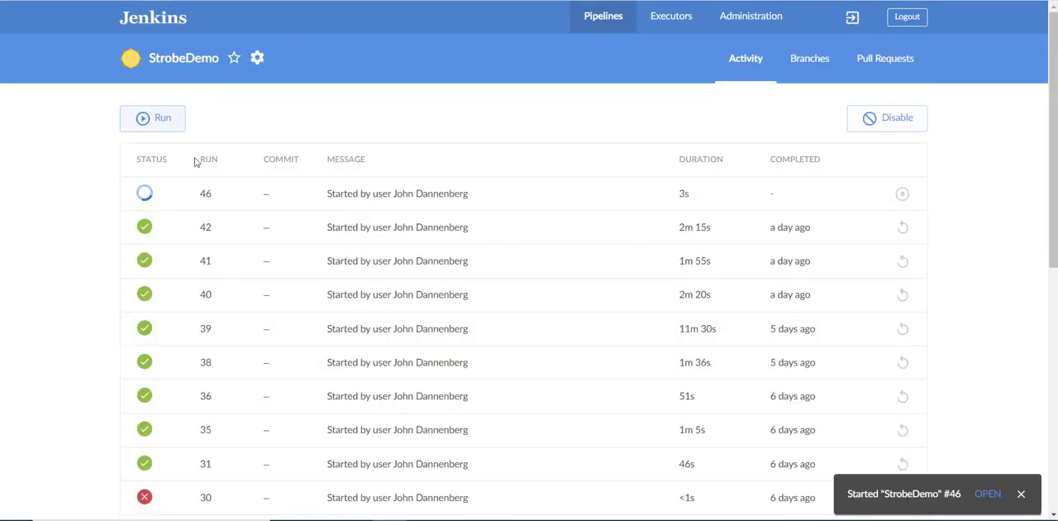
click(205, 191)
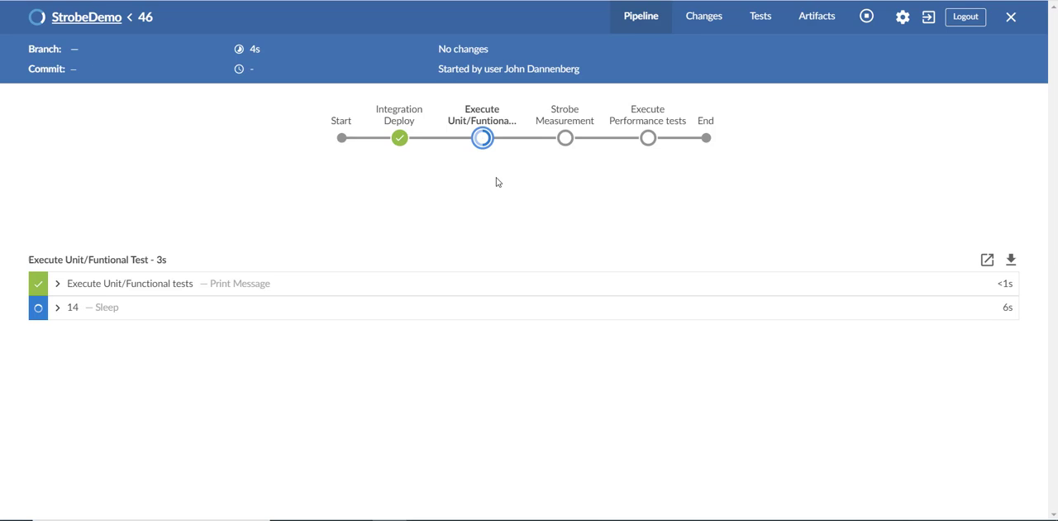
mouse_move(481, 174)
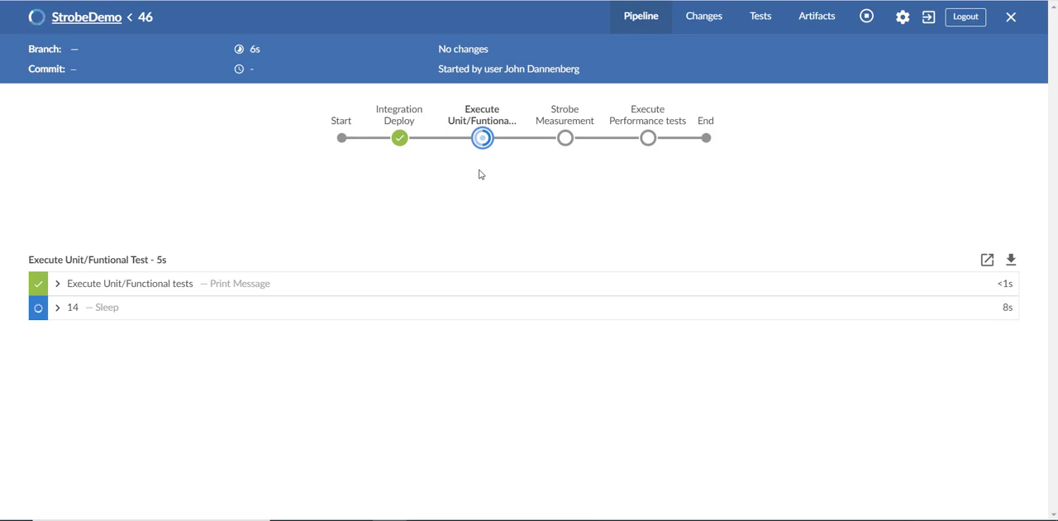
mouse_move(569, 185)
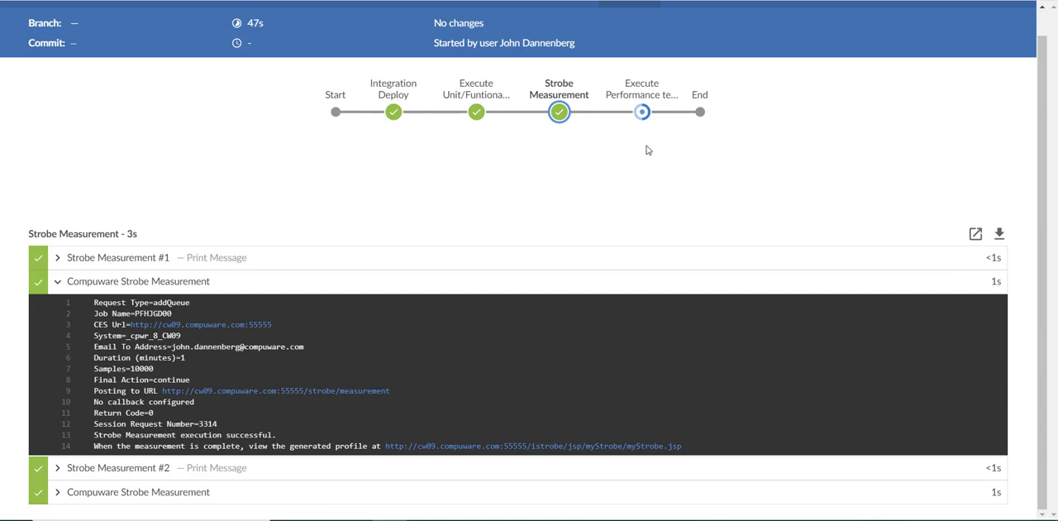
mouse_move(628, 147)
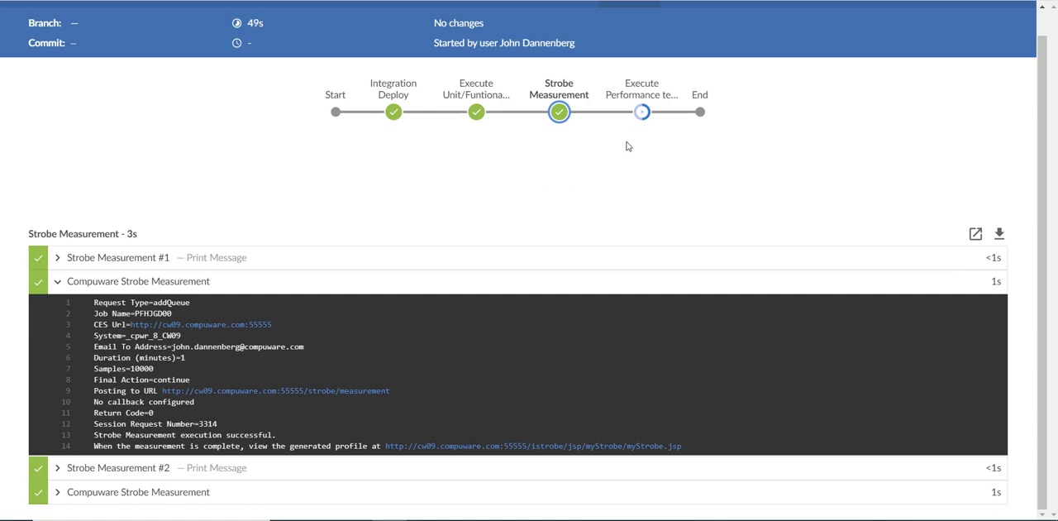
mouse_move(635, 149)
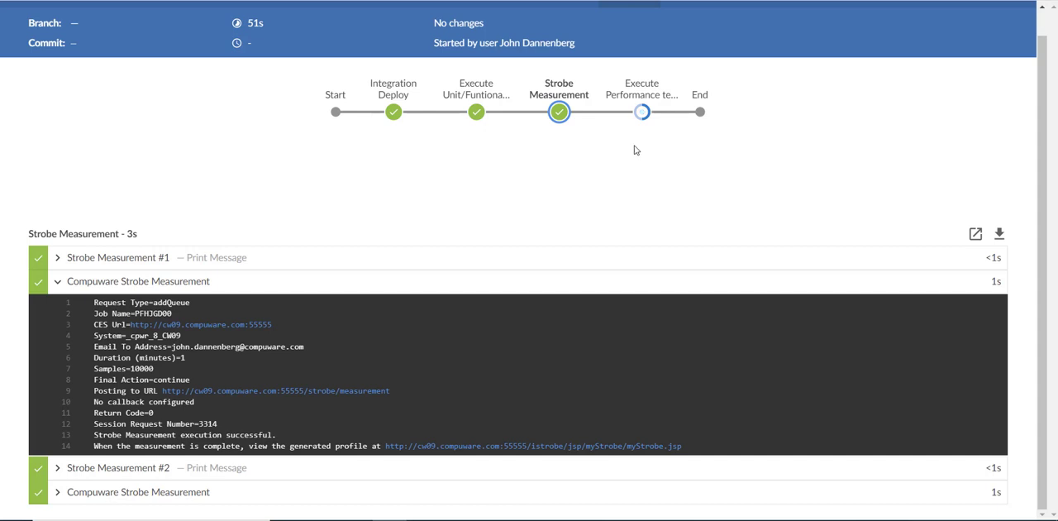
mouse_move(641, 149)
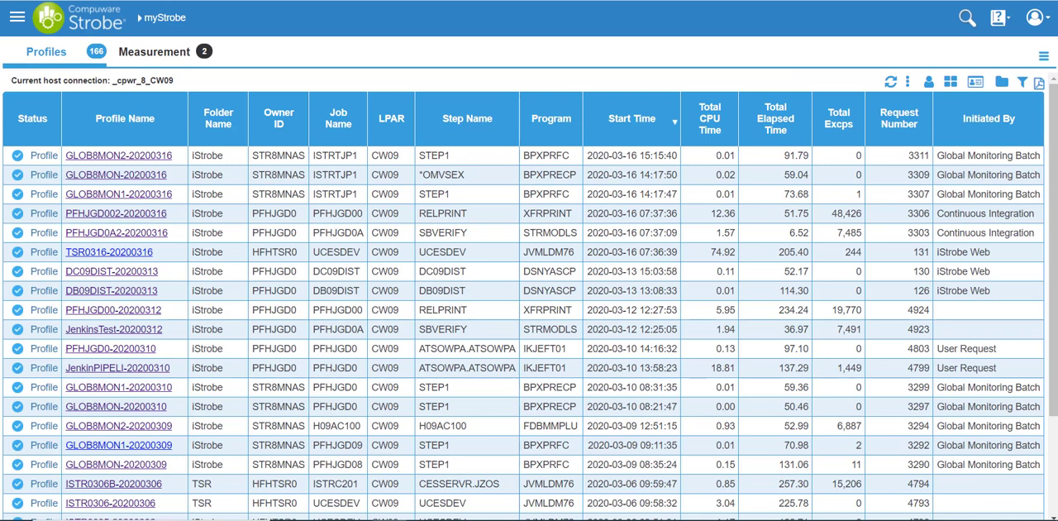
mouse_move(793, 31)
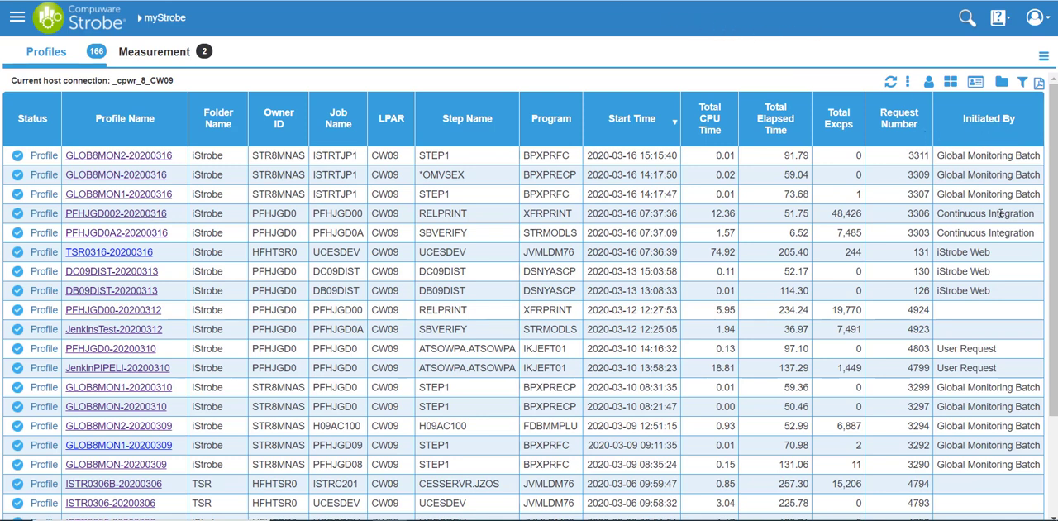
double_click(982, 213)
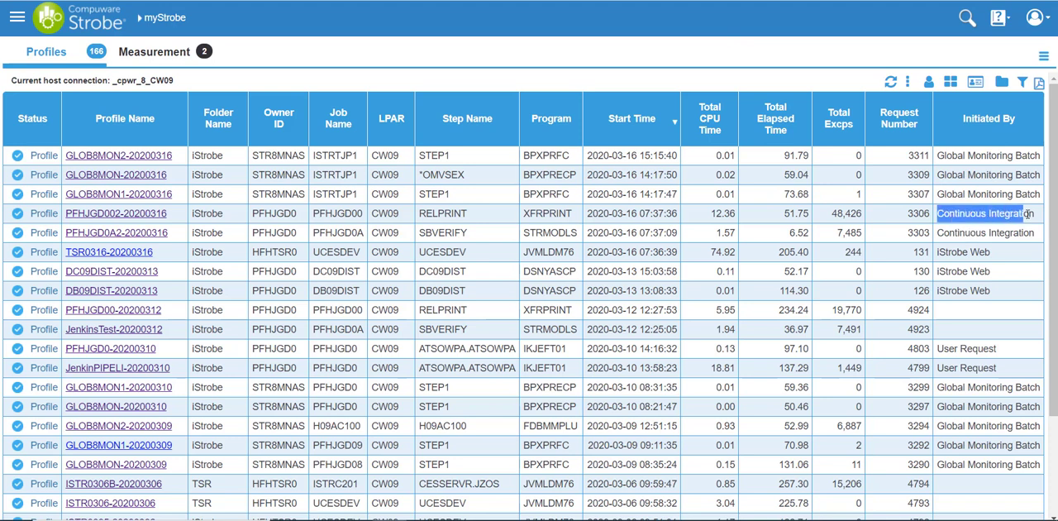
click(124, 213)
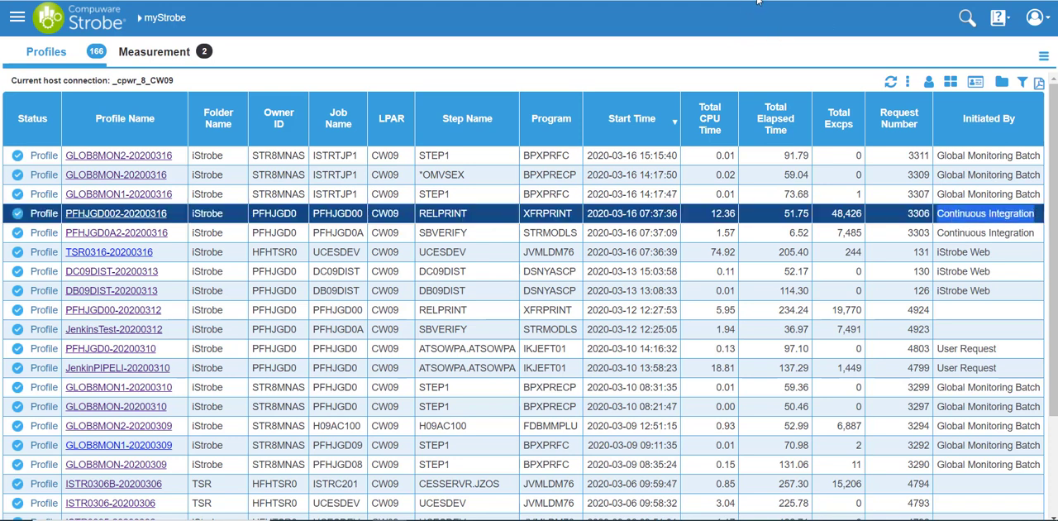